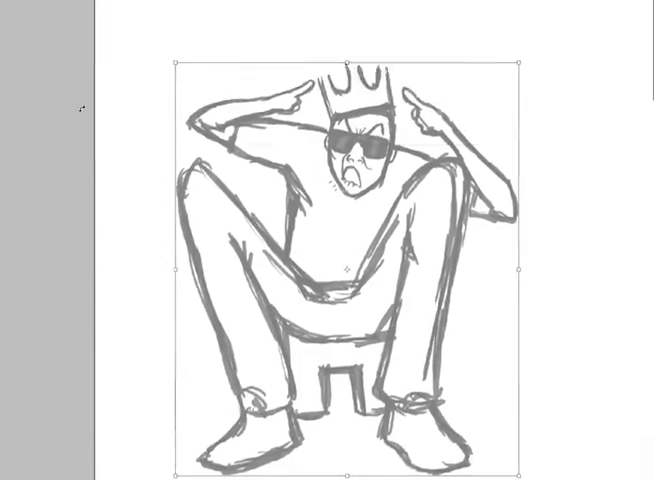
- Drag the crouching crowned character sketch about 95 pixels to the left on the canvas
{"action": "left_click_drag", "start_coordinate": [340, 270], "coordinate": [245, 280]}
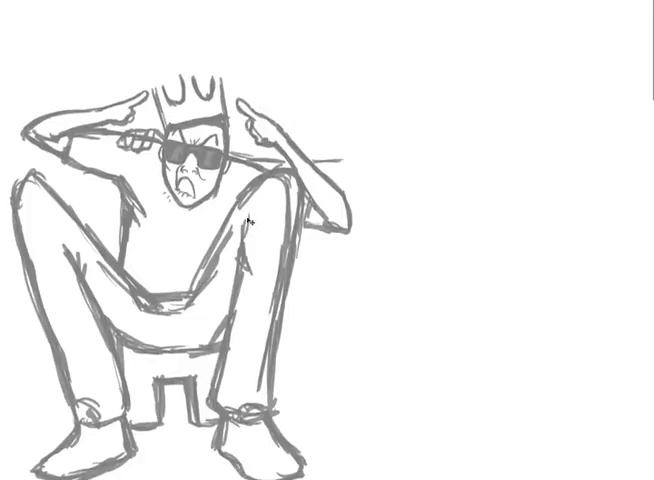